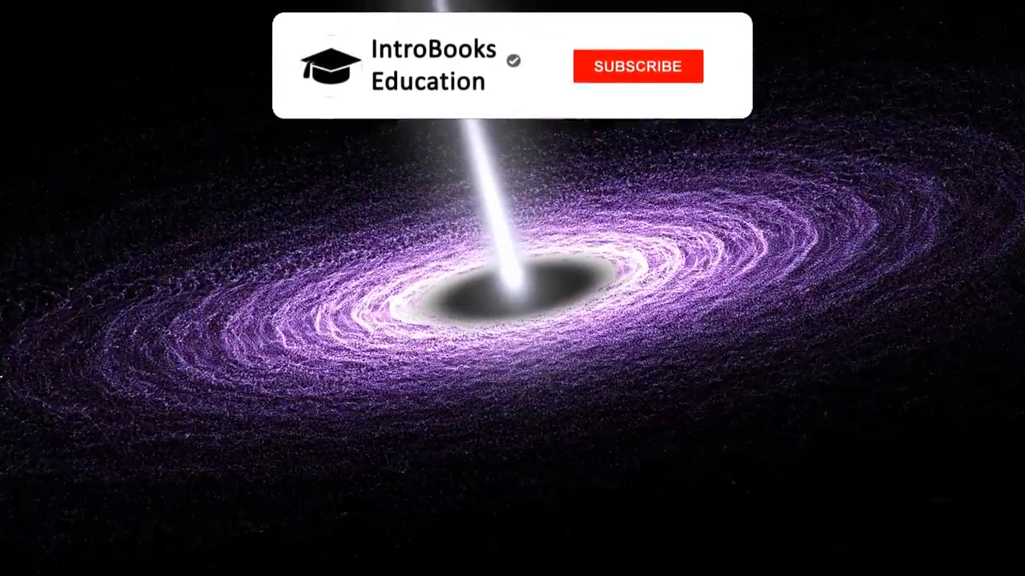
# Subscribe to the IntroBooks Education channel from the end card
pyautogui.click(637, 67)
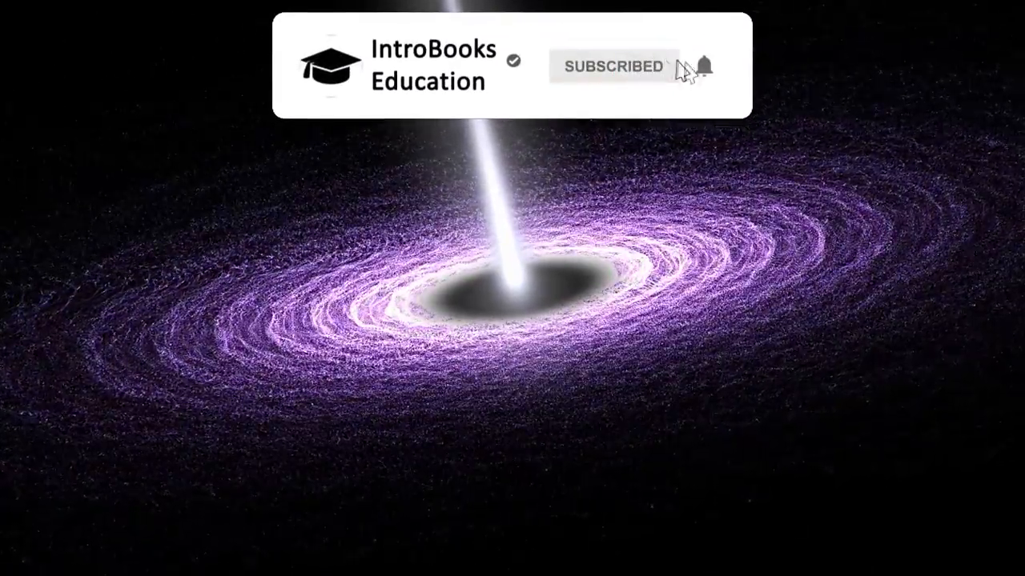